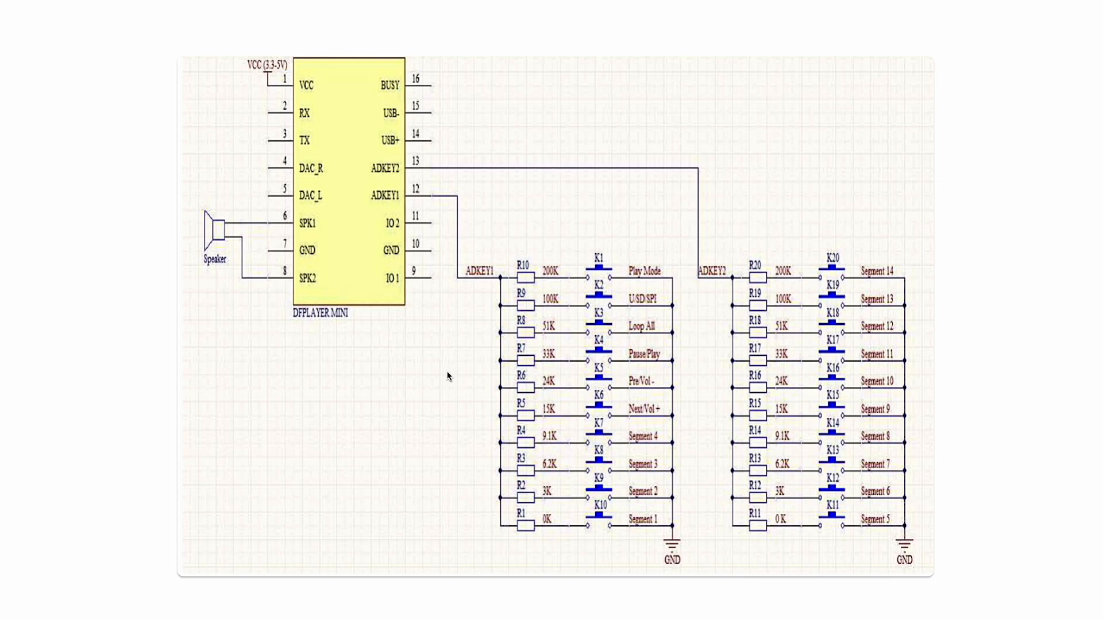
Ink the ADKEY1 wire from DFPlayer Mini pin 12 down to the R10 row label
{"action": "left_click_drag", "start_coordinate": [422, 199], "coordinate": [450, 274]}
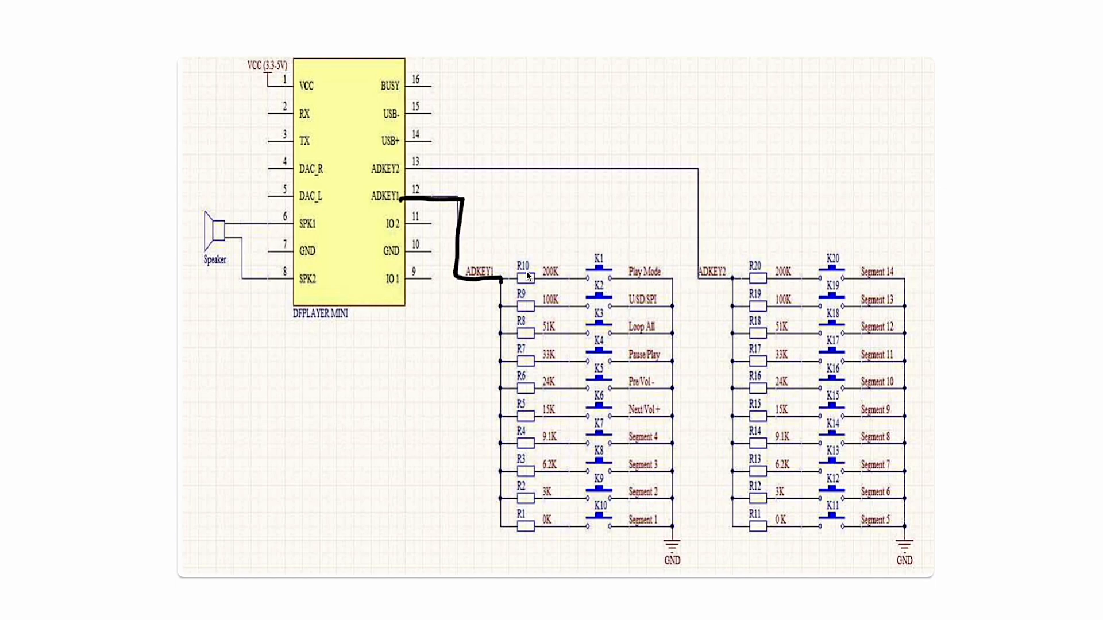
Extend the ink down the resistor bus to R7, then across to the Pause/Play key
{"action": "left_click_drag", "start_coordinate": [493, 289], "coordinate": [503, 373]}
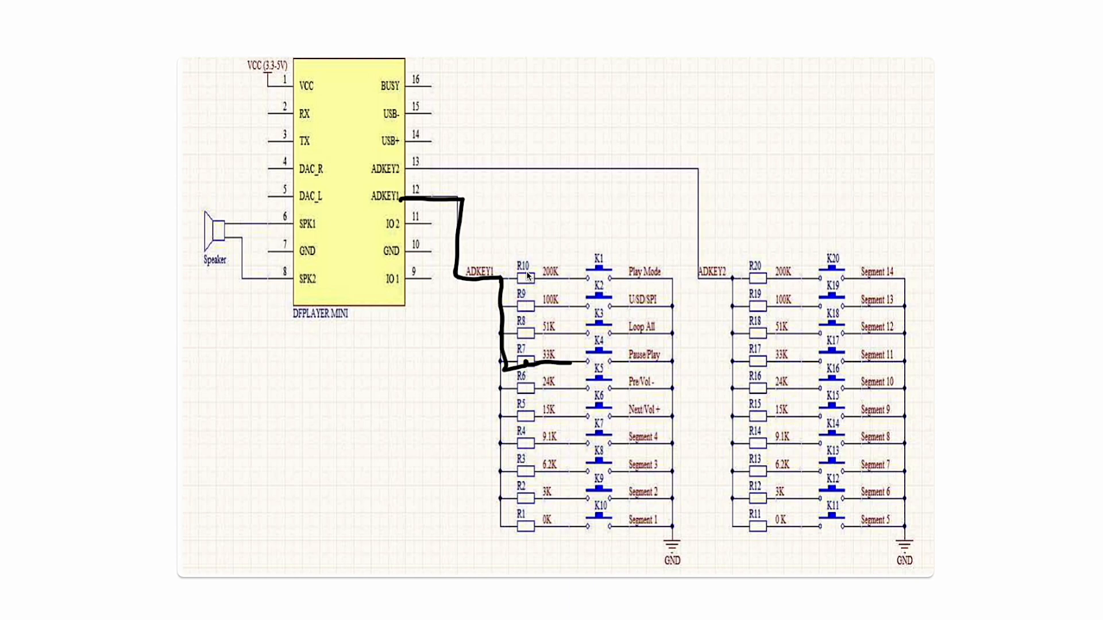
{"action": "left_click_drag", "start_coordinate": [573, 366], "coordinate": [679, 366]}
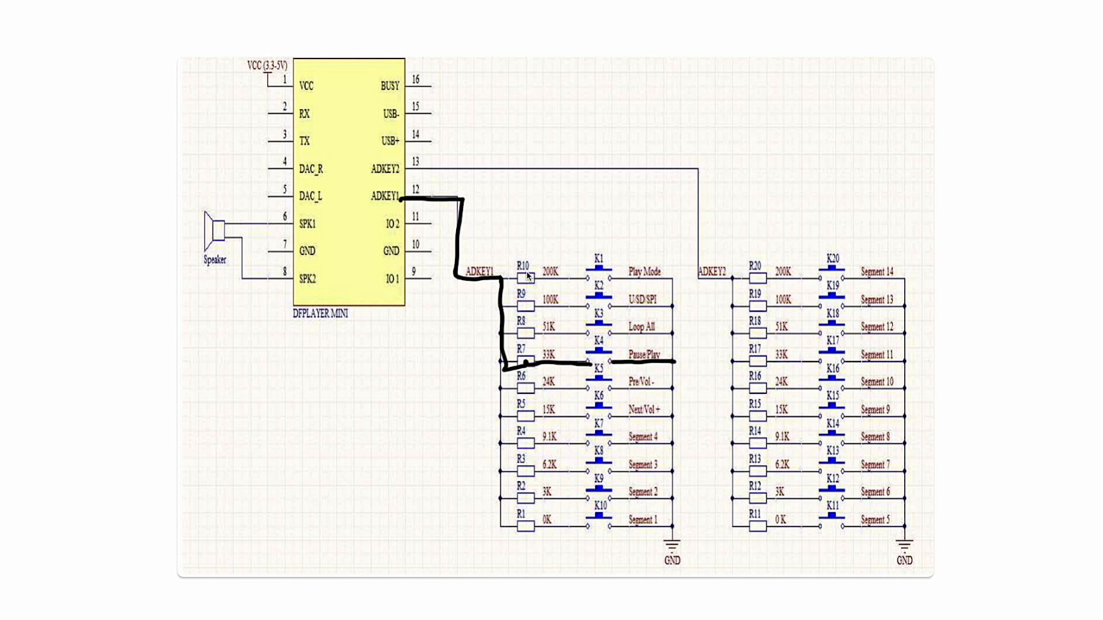